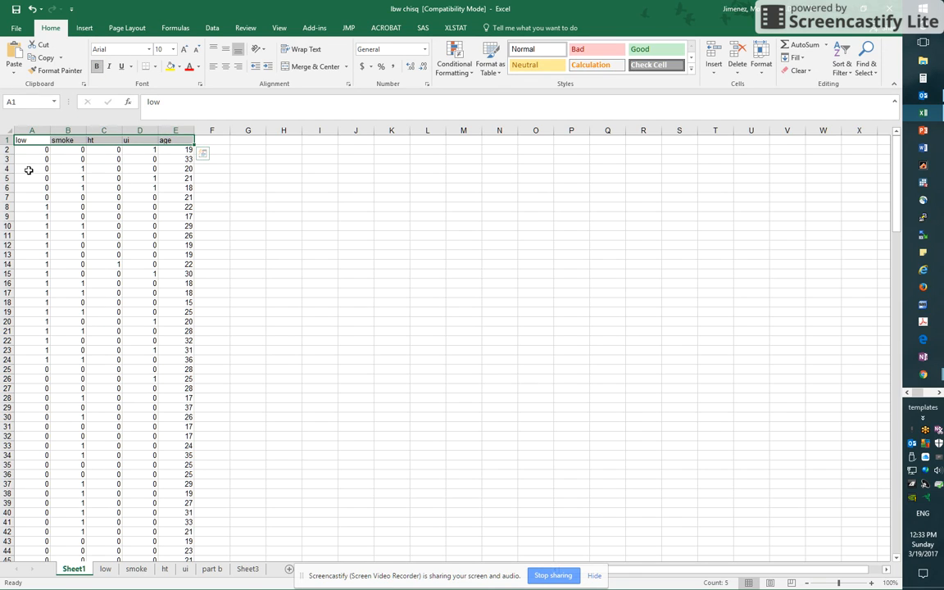
{"action": "mouse_move", "coordinate": [100, 149]}
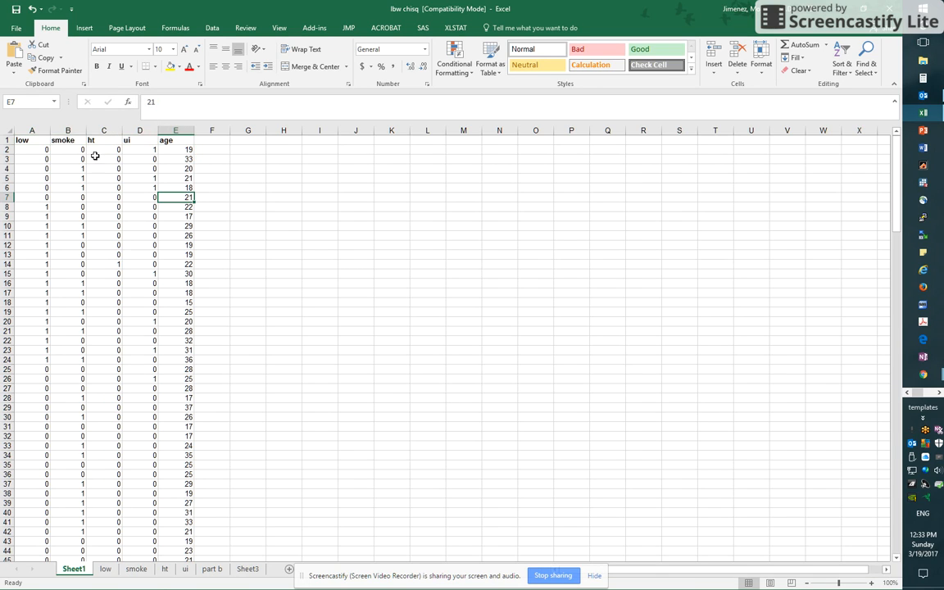
Review the low, smoke, ht, ui and age data and bring up the Insert commands.
{"action": "left_click", "coordinate": [67, 131]}
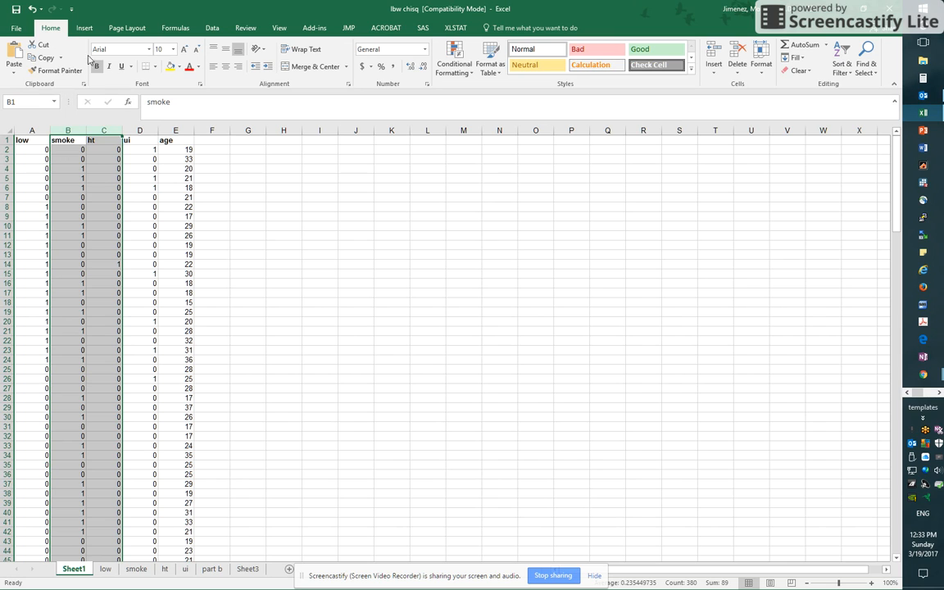
{"action": "left_click", "coordinate": [84, 26]}
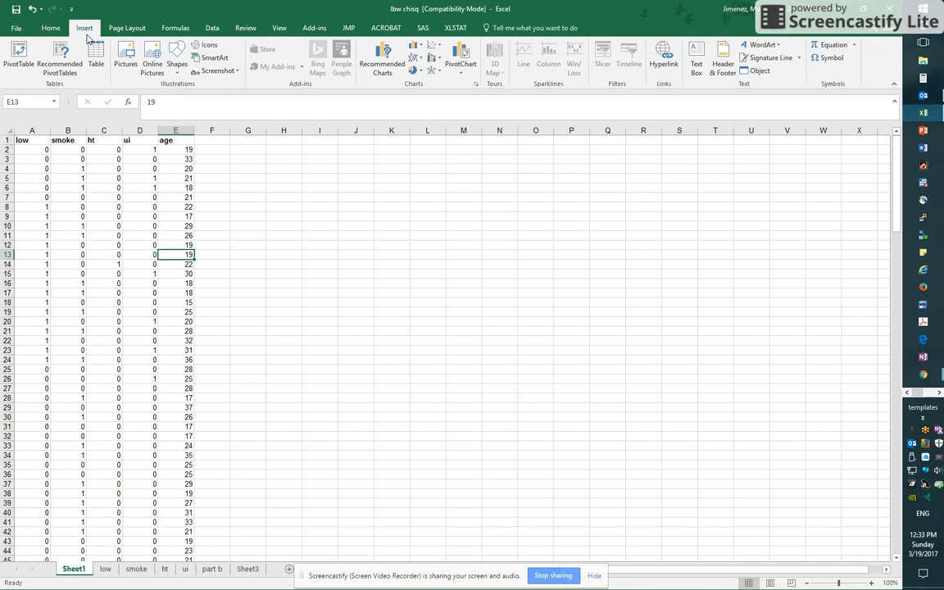
Create an empty pivot table on a new worksheet from Sheet1!$A:$E.
{"action": "left_click", "coordinate": [18, 58]}
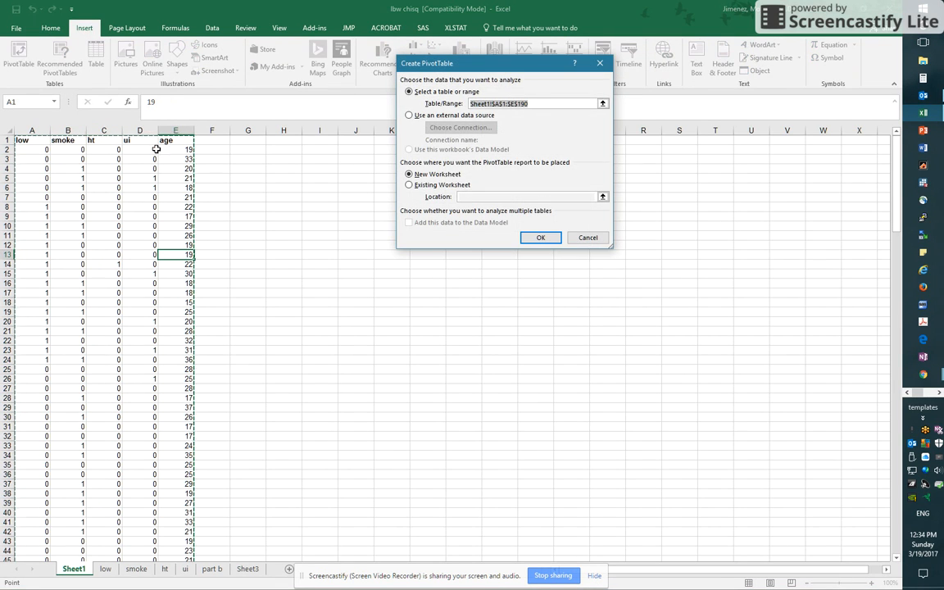
{"action": "left_click", "coordinate": [603, 103]}
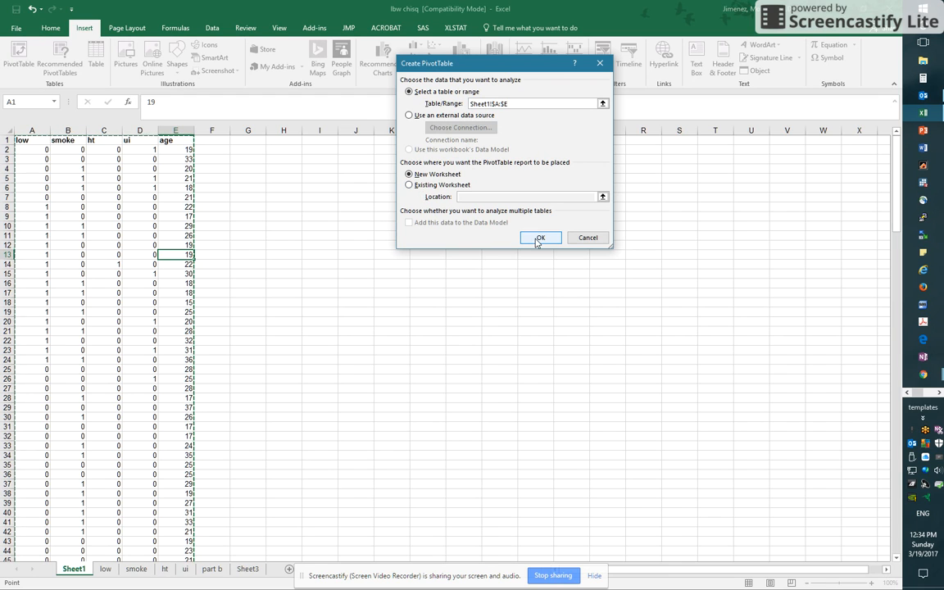
{"action": "left_click", "coordinate": [540, 238]}
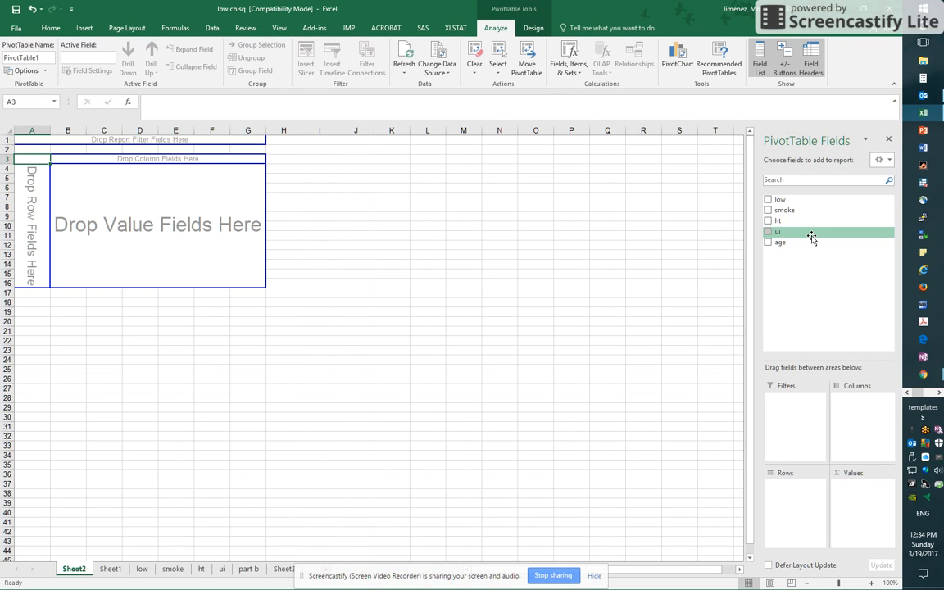
{"action": "mouse_move", "coordinate": [812, 236]}
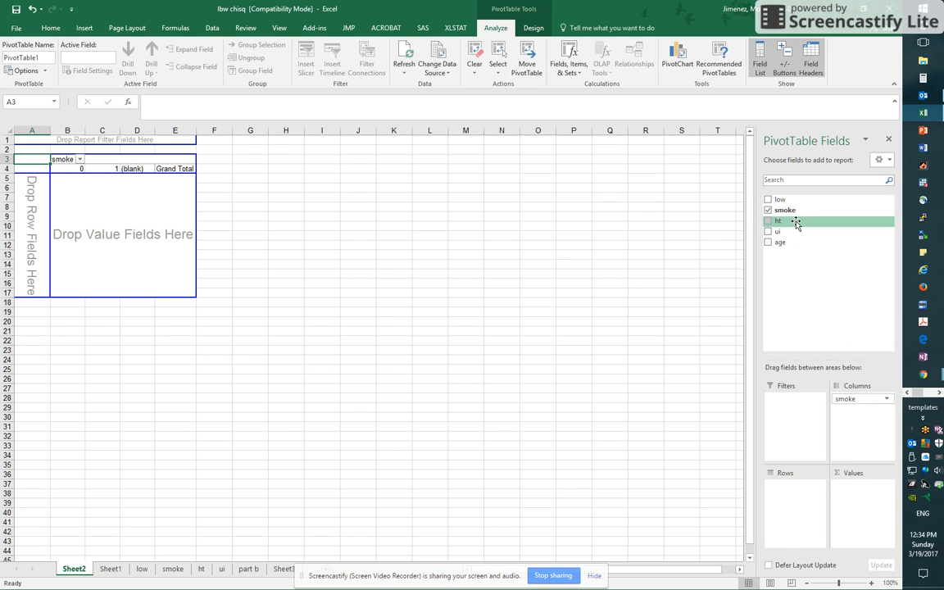
{"action": "mouse_move", "coordinate": [795, 233]}
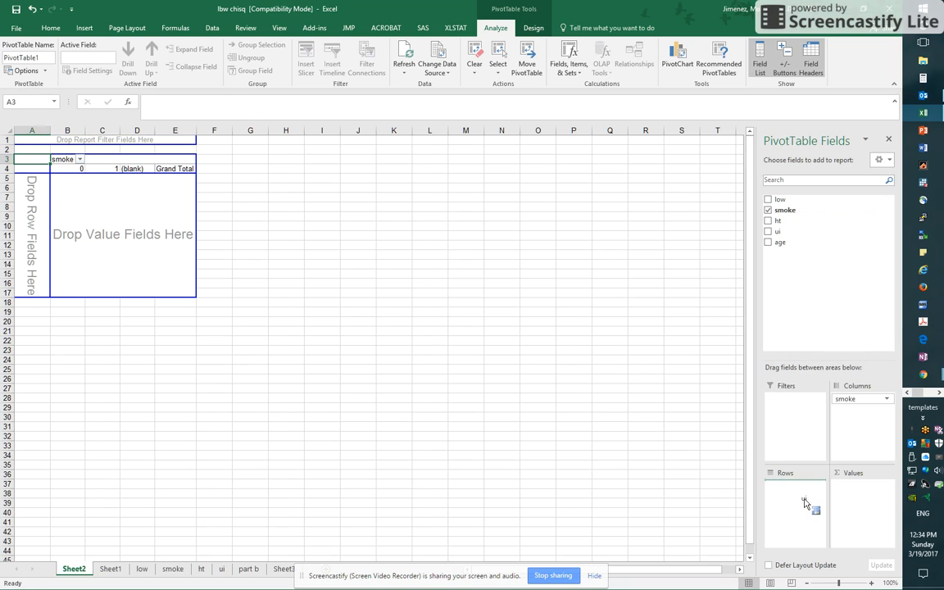
Place smoke across the columns and ui down the rows of the pivot table.
{"action": "left_click", "coordinate": [767, 231]}
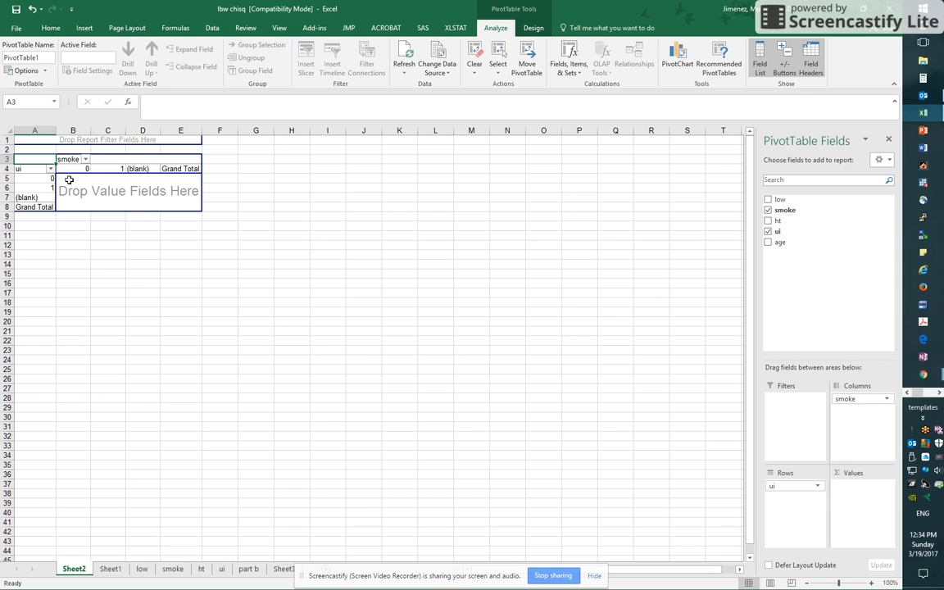
{"action": "mouse_move", "coordinate": [49, 210]}
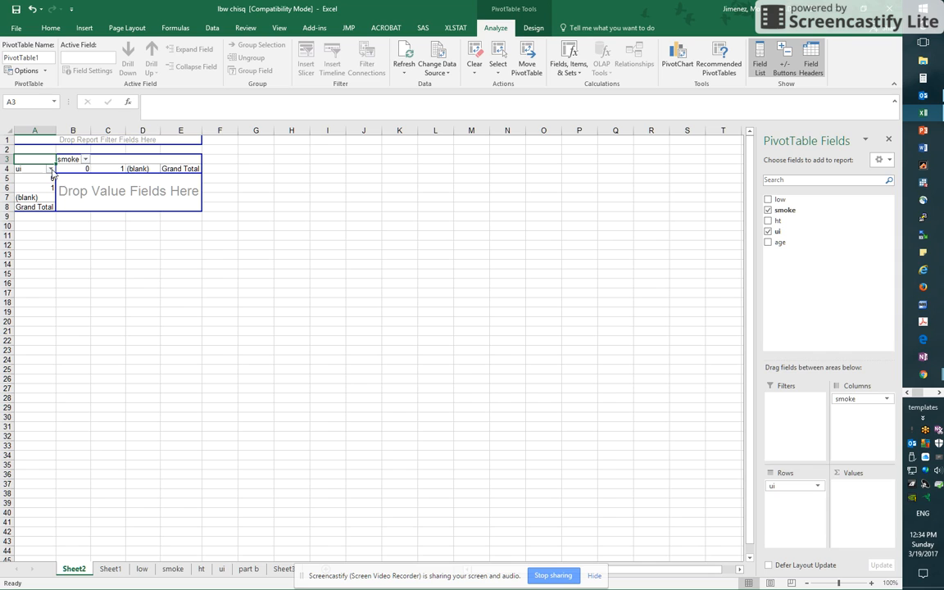
Filter the (blank) category out of the ui row labels.
{"action": "left_click", "coordinate": [53, 169]}
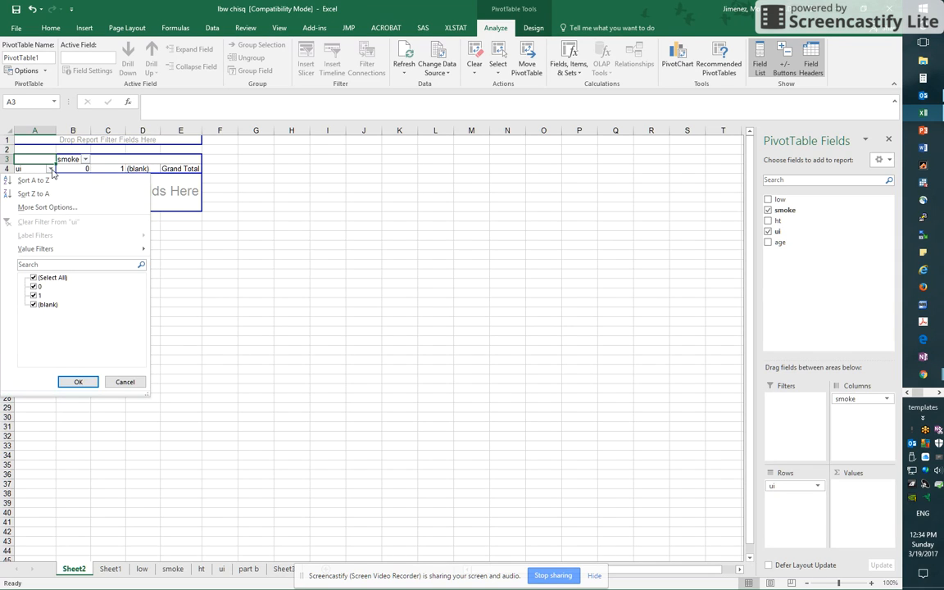
{"action": "left_click", "coordinate": [48, 303]}
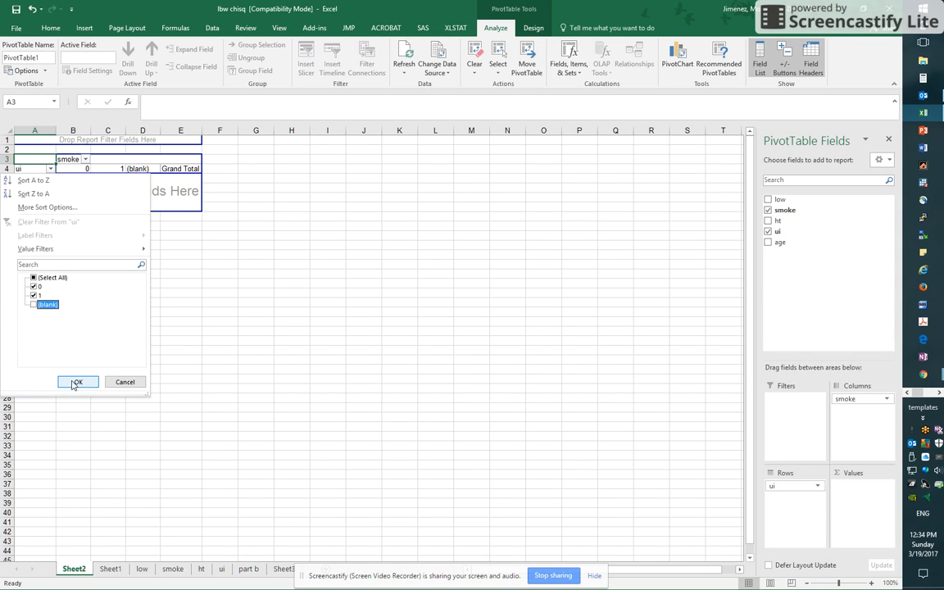
{"action": "left_click", "coordinate": [75, 381]}
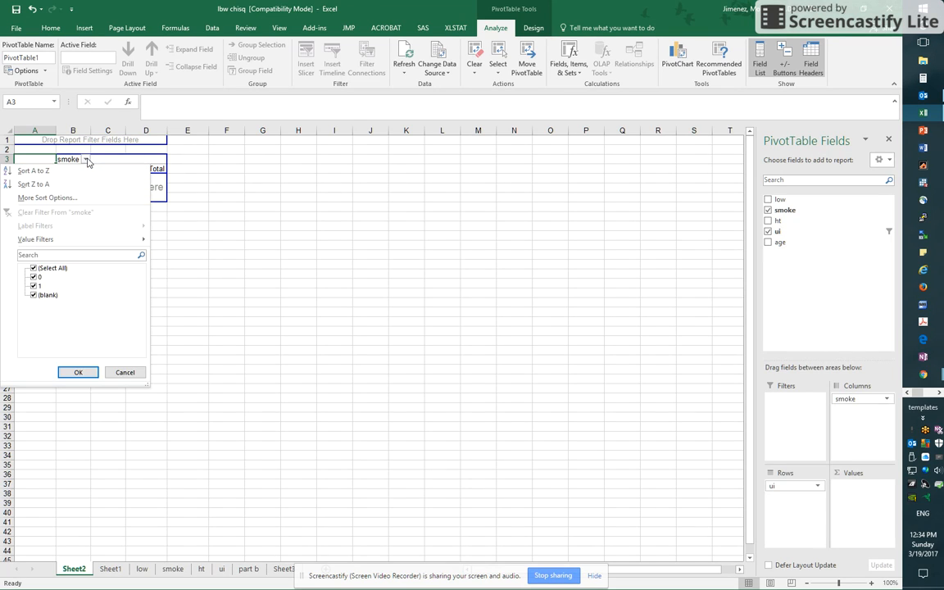
Filter the (blank) category out of the smoke column labels.
{"action": "left_click", "coordinate": [34, 295]}
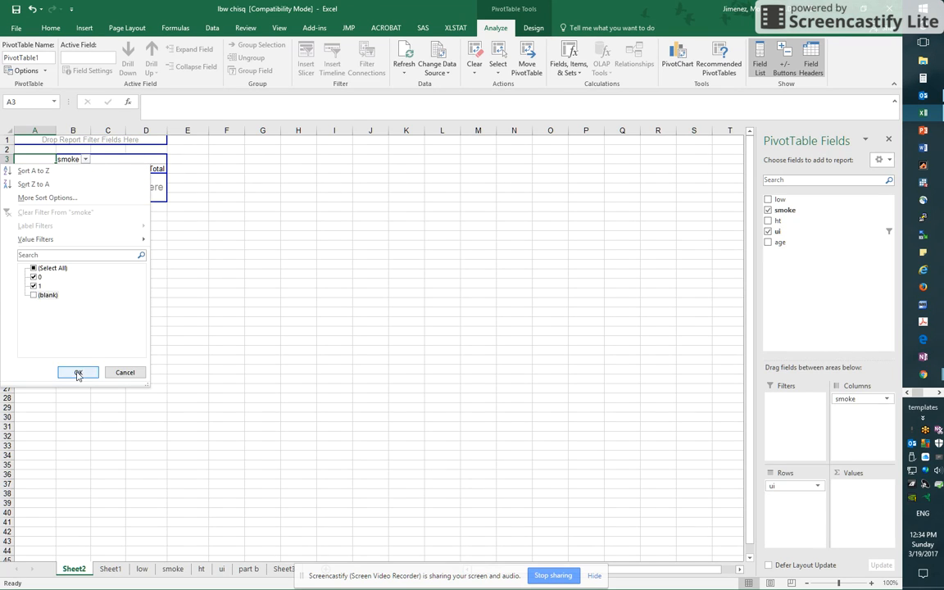
{"action": "left_click", "coordinate": [79, 372]}
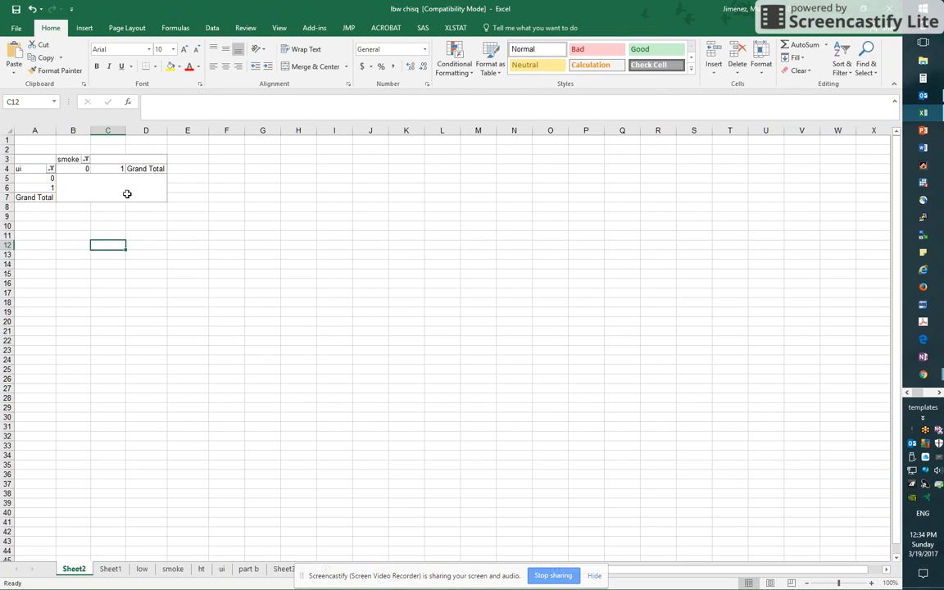
{"action": "mouse_move", "coordinate": [86, 184]}
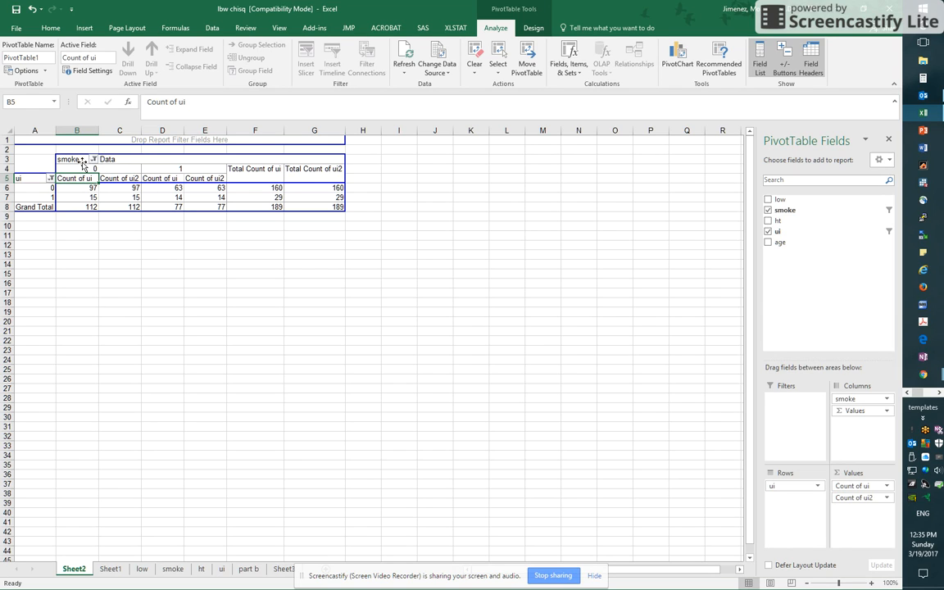
{"action": "mouse_move", "coordinate": [308, 337]}
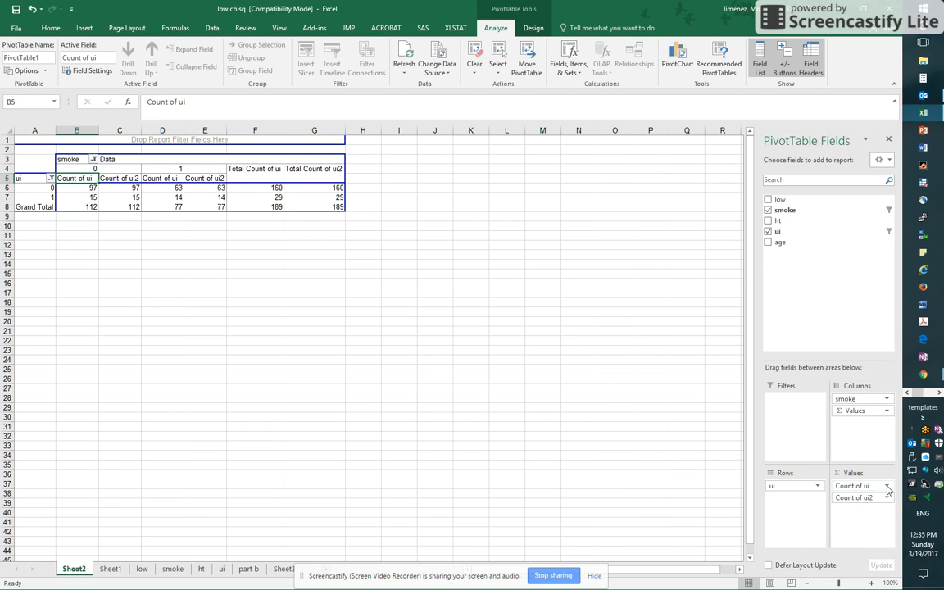
{"action": "mouse_move", "coordinate": [734, 537]}
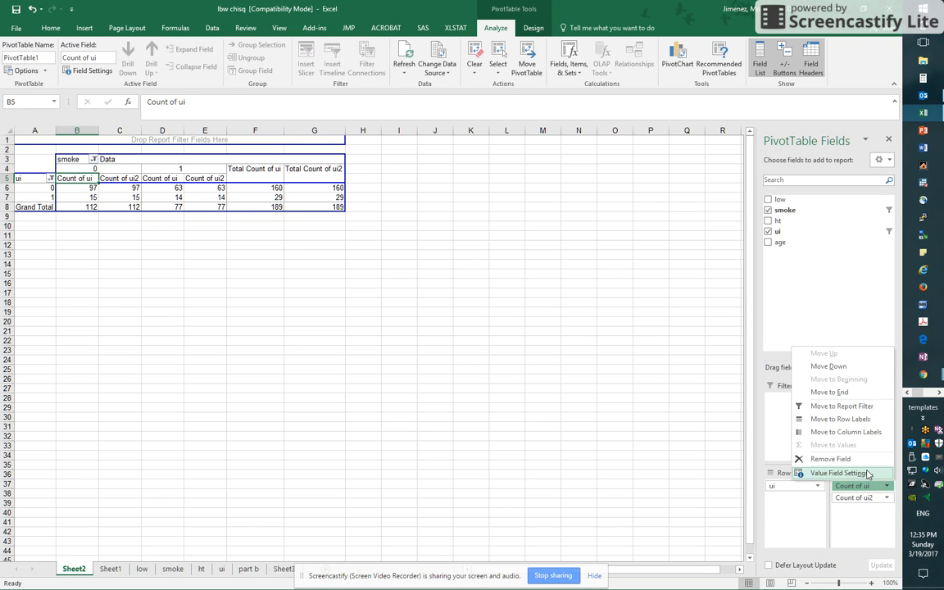
Give the first Count of ui value field the custom name 'n'.
{"action": "left_click", "coordinate": [839, 472]}
{"action": "type", "text": "n"}
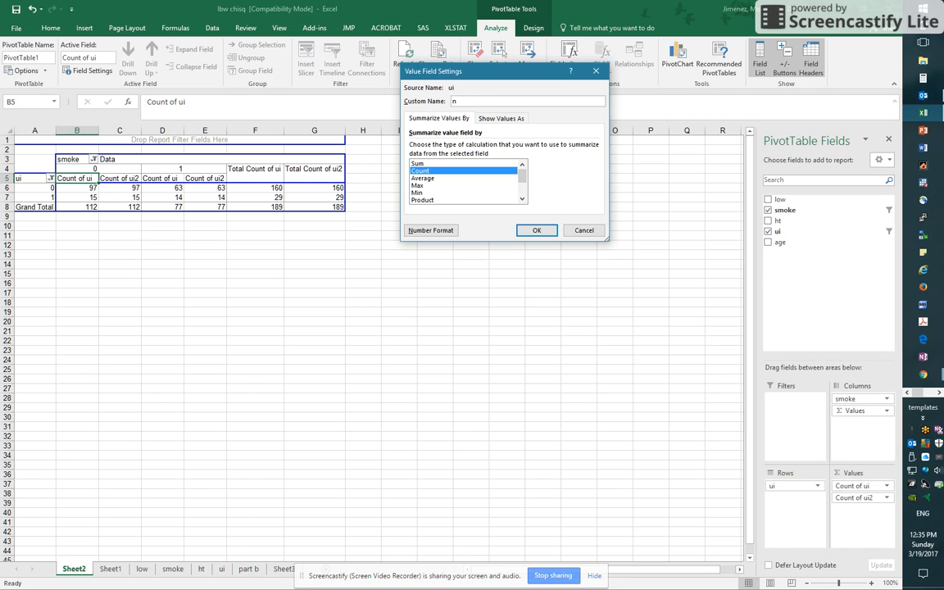
{"action": "left_click", "coordinate": [538, 229]}
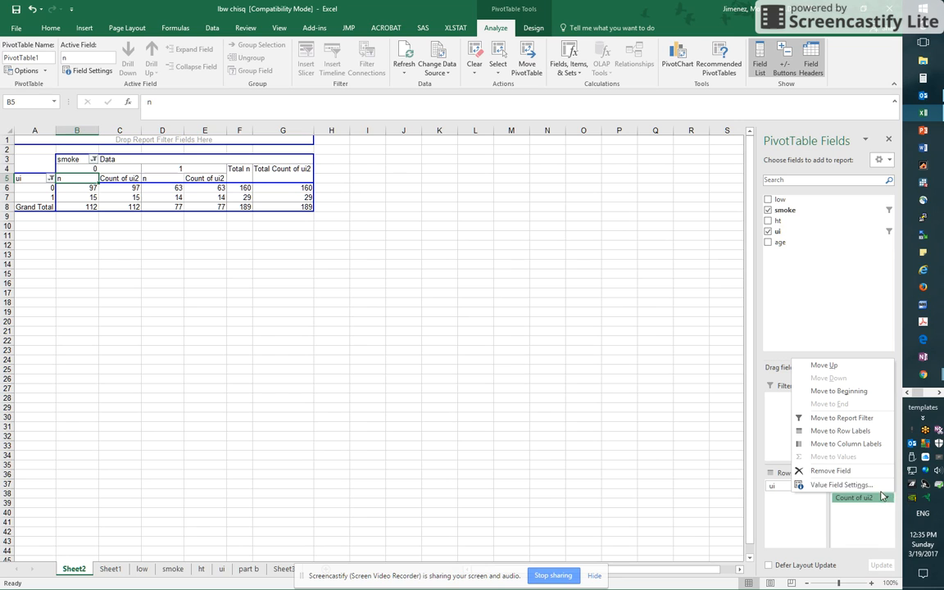
Name the second ui count '%' and show it as % of Column Total.
{"action": "left_click", "coordinate": [841, 485]}
{"action": "type", "text": "%"}
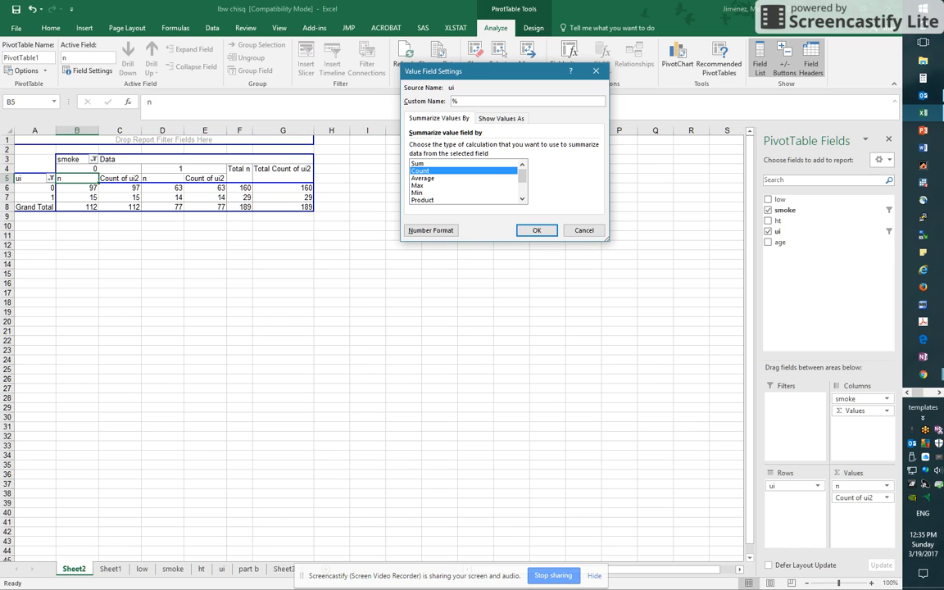
{"action": "left_click", "coordinate": [502, 118]}
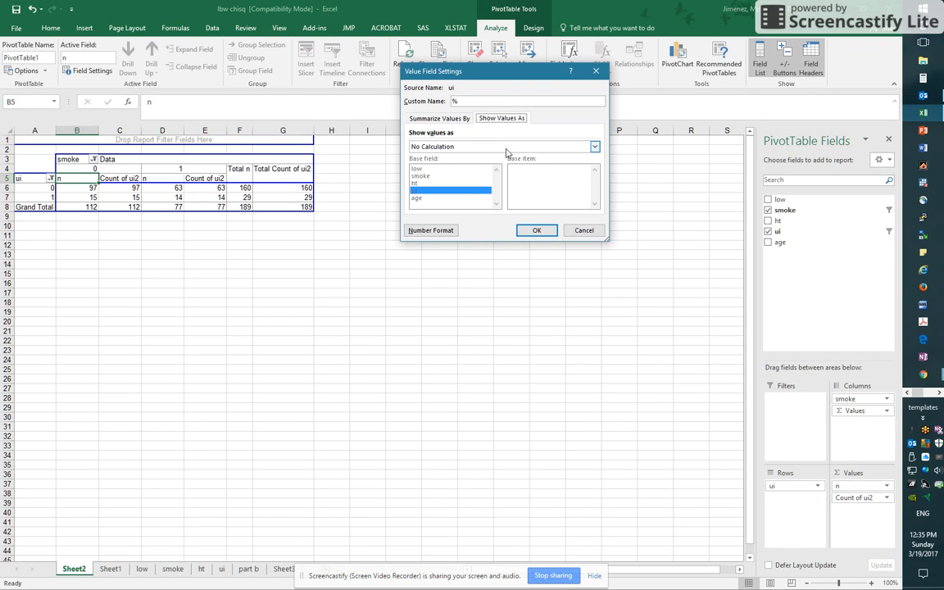
{"action": "left_click", "coordinate": [593, 146]}
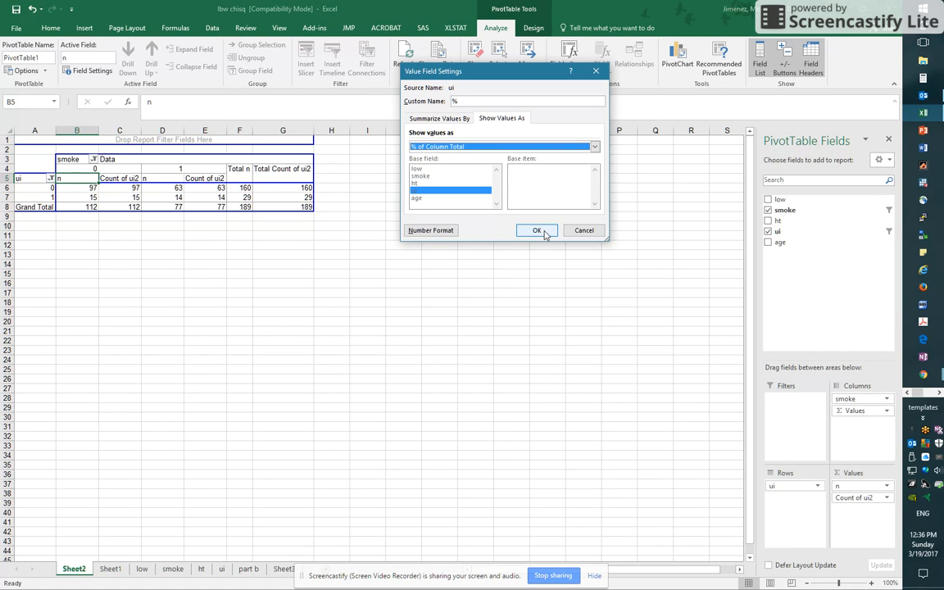
{"action": "left_click", "coordinate": [537, 230]}
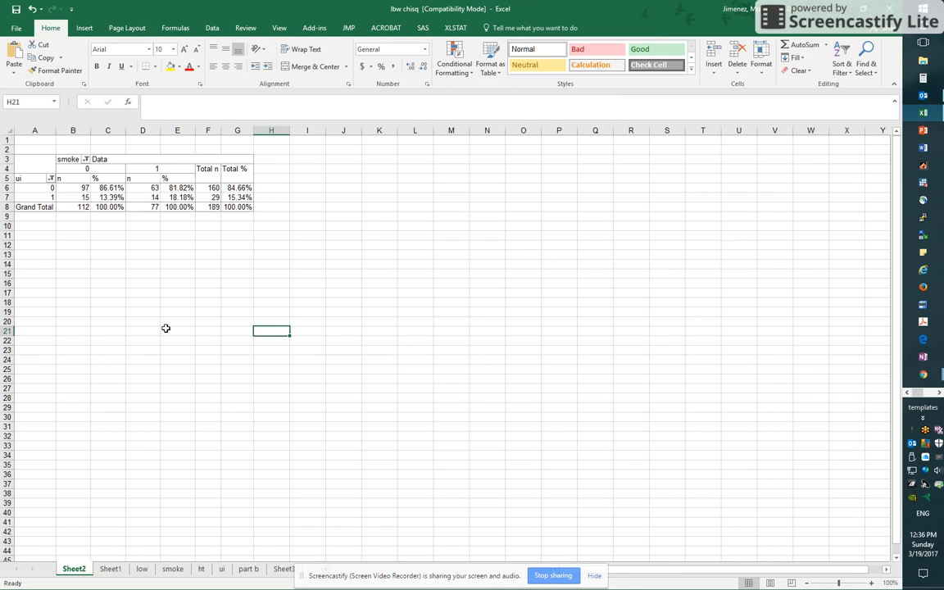
{"action": "mouse_move", "coordinate": [67, 203]}
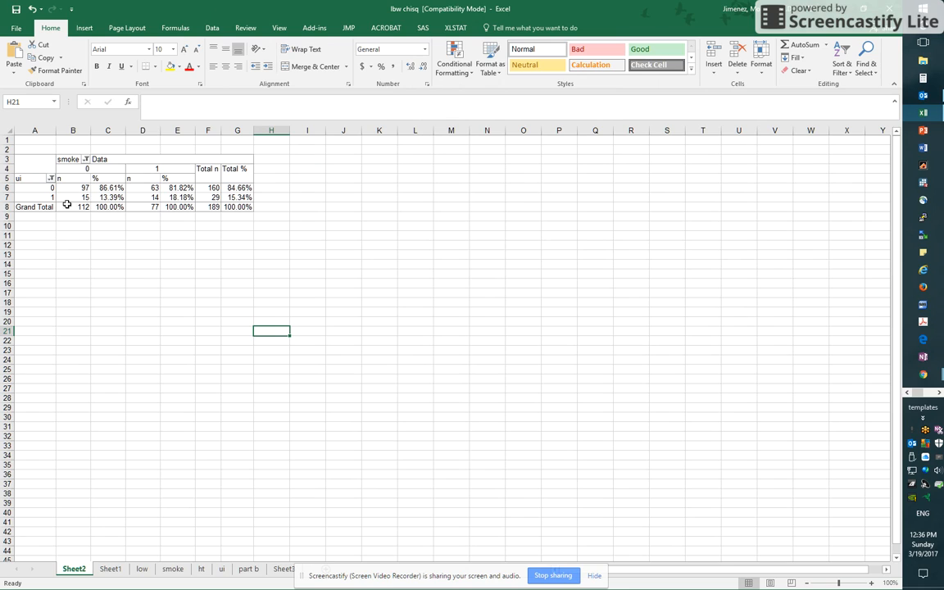